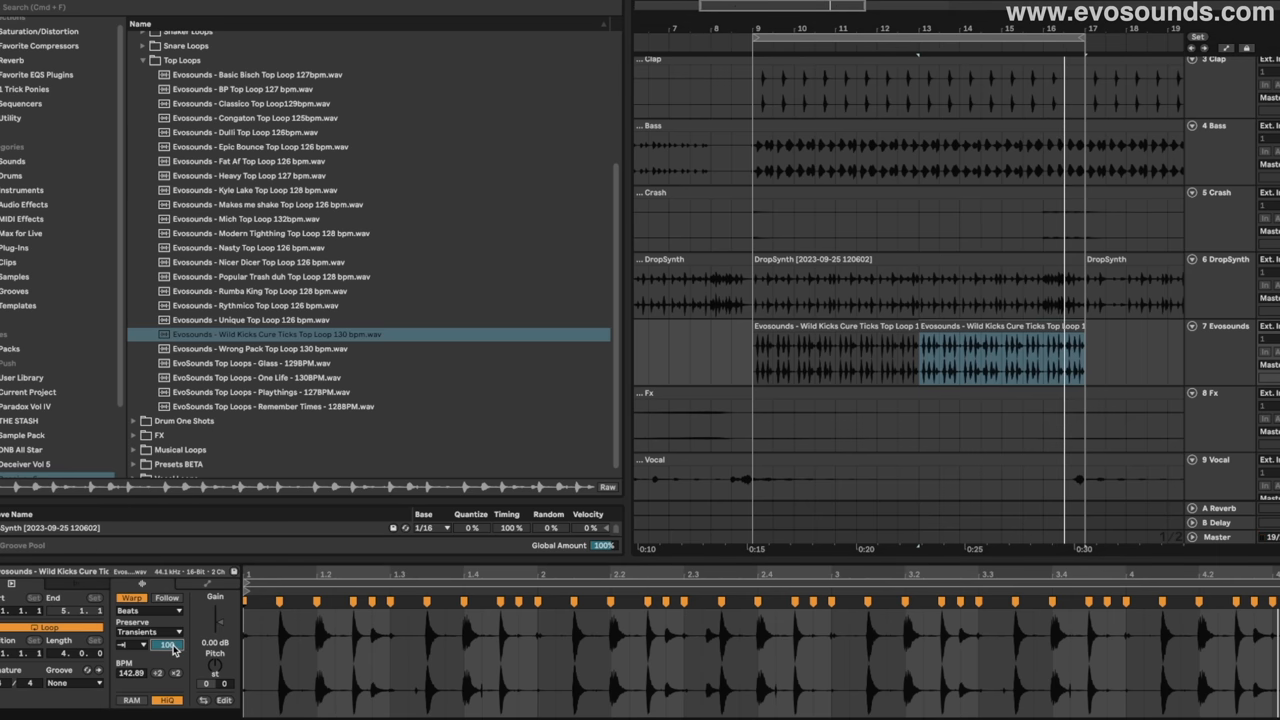
Step: Search the browser for 'gate'
click(15, 247)
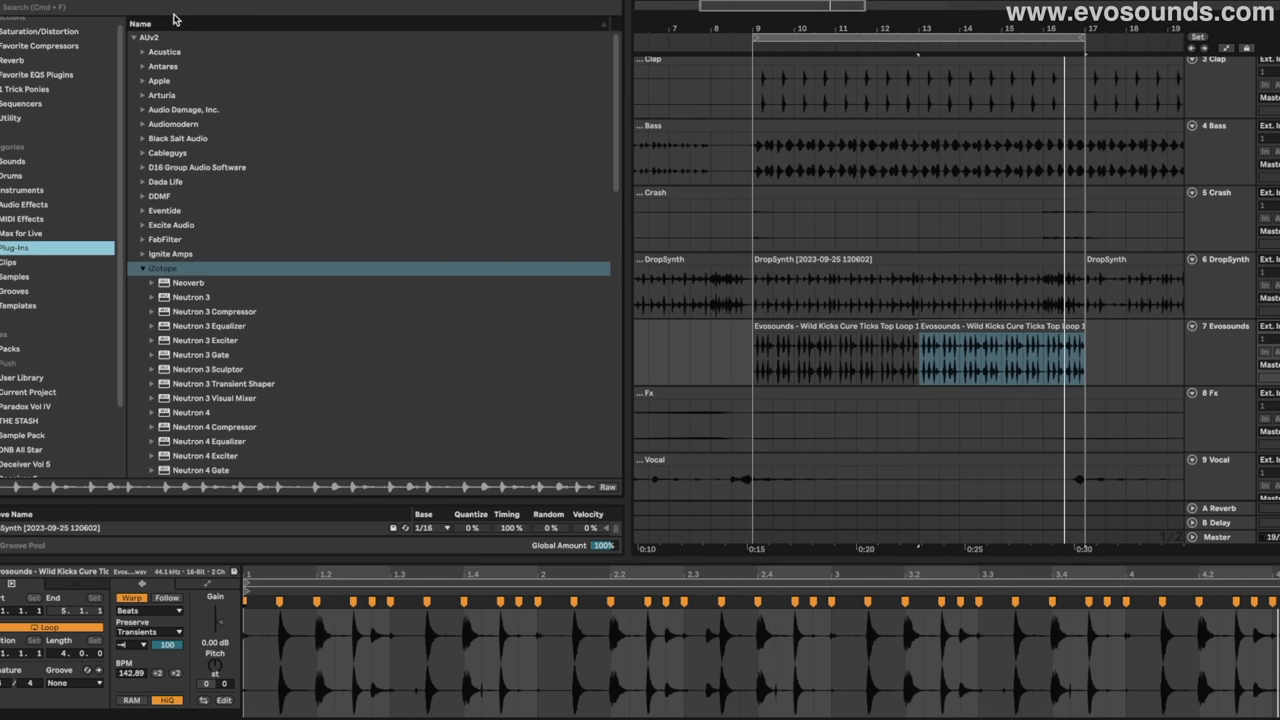
text(gate)
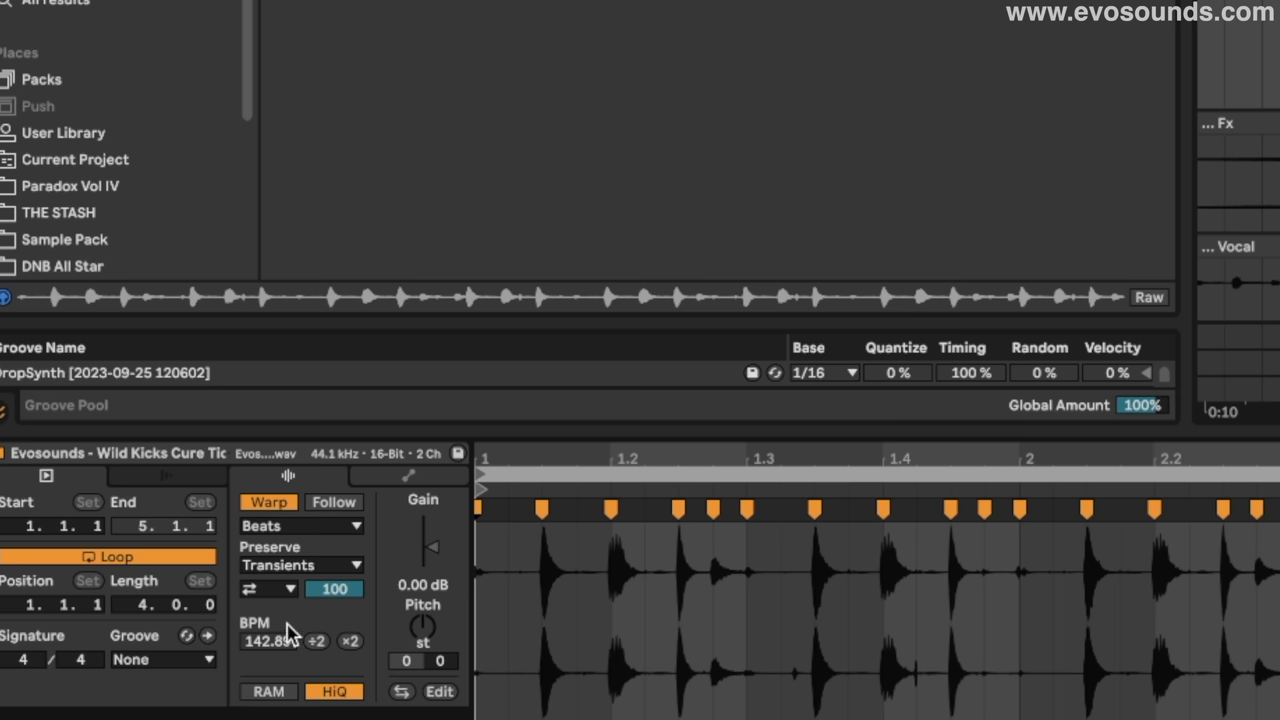
Step: Load the Gate audio effect onto track 7's top loop
click(260, 588)
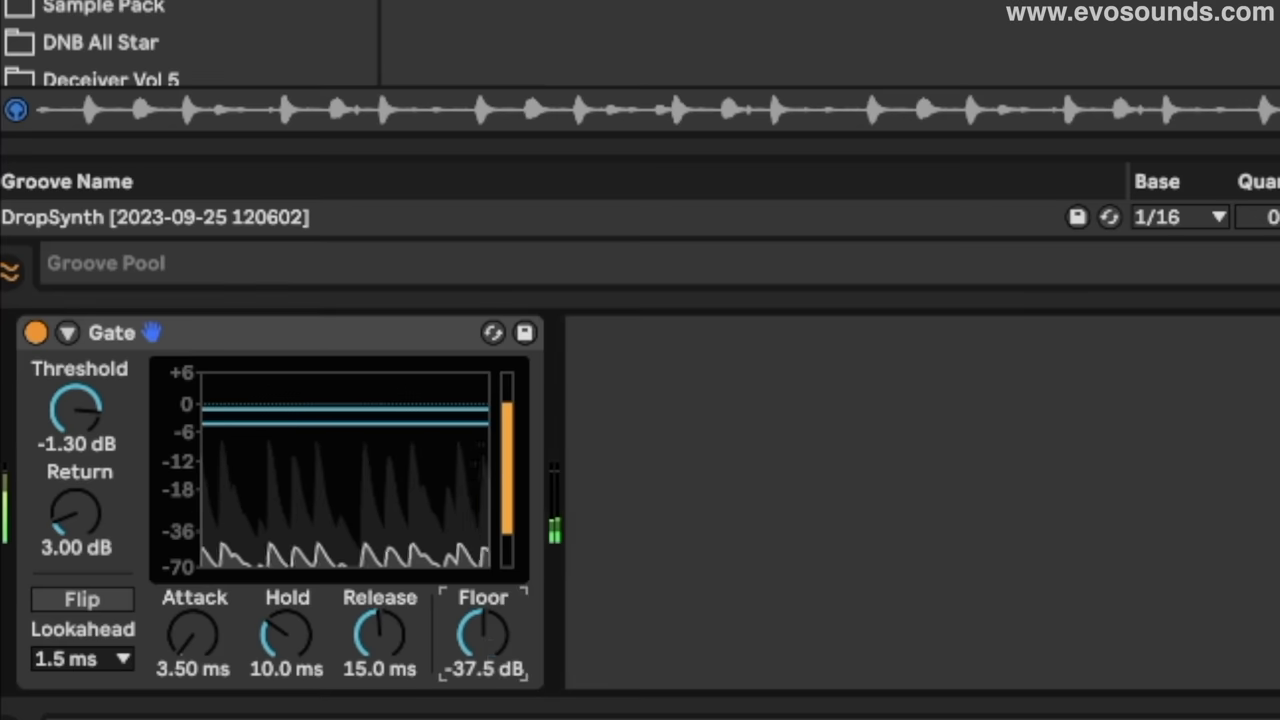
Step: Raise the Gate floor to 0 dB, then settle it at -25.0 dB
drag(483, 635, 500, 600)
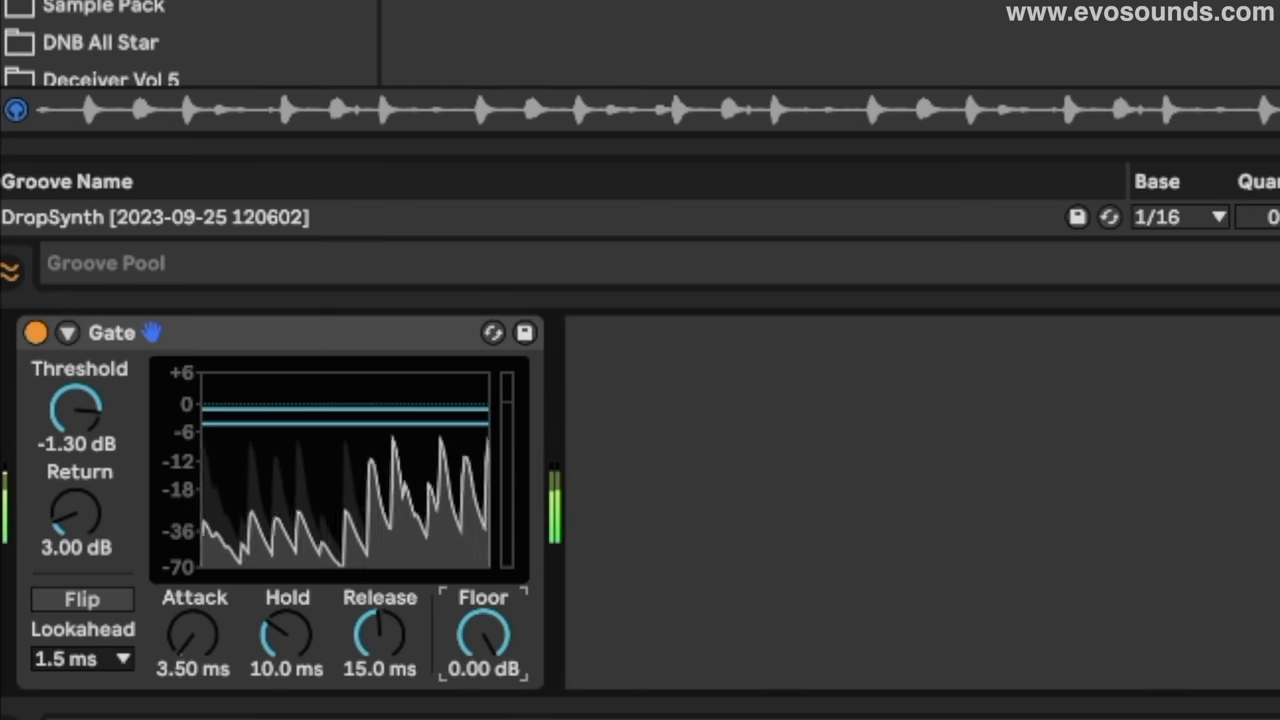
drag(484, 630, 484, 660)
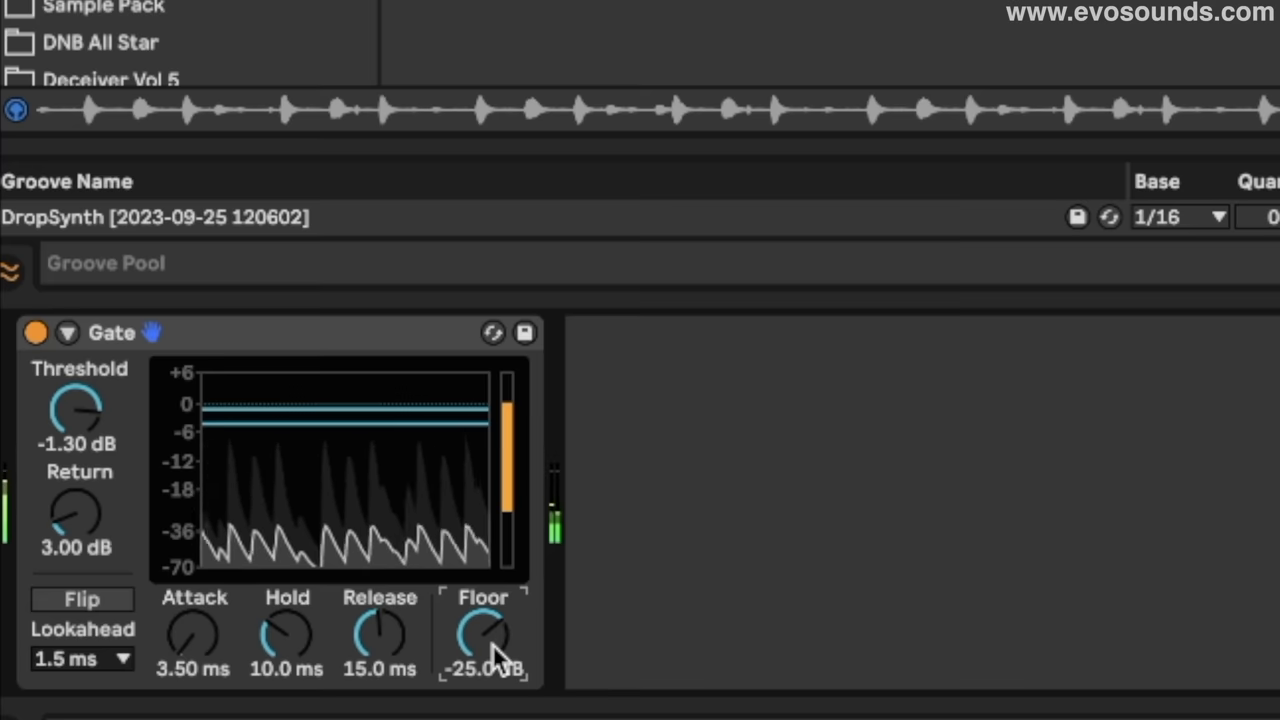
mouse_move(220, 485)
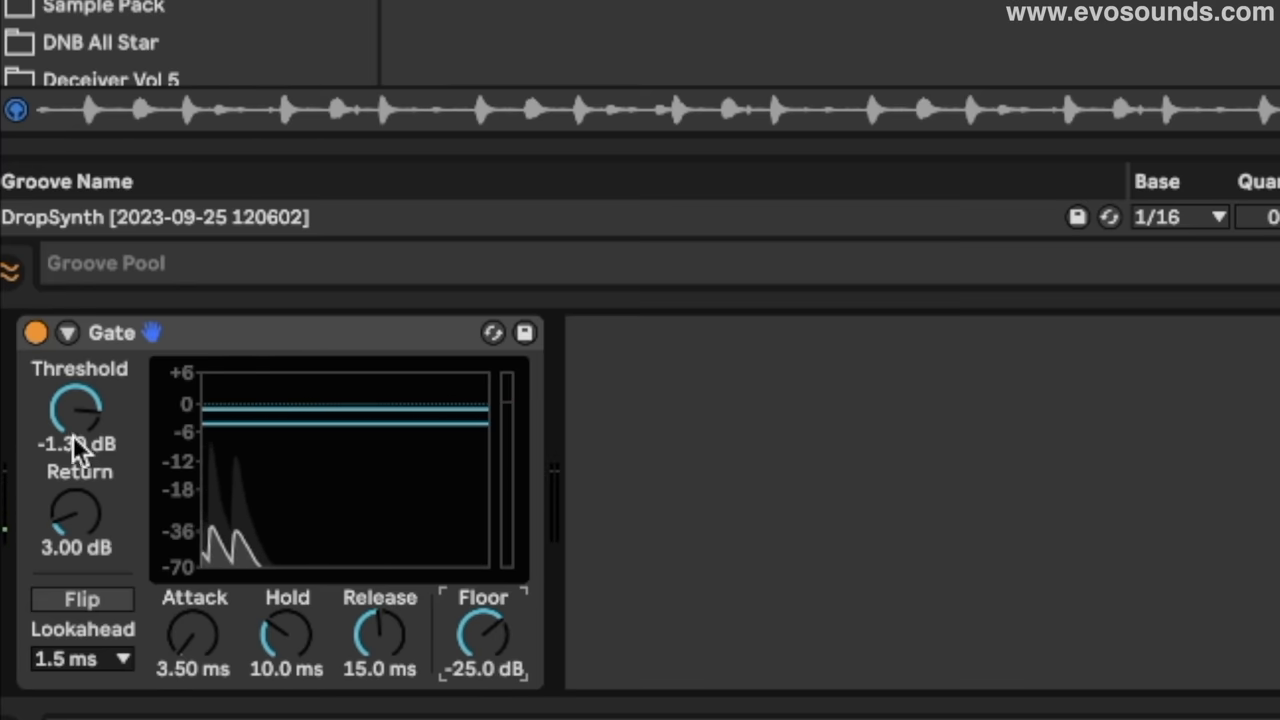
Step: Lower the Gate threshold step by step down to -23.2 dB
drag(78, 410, 78, 450)
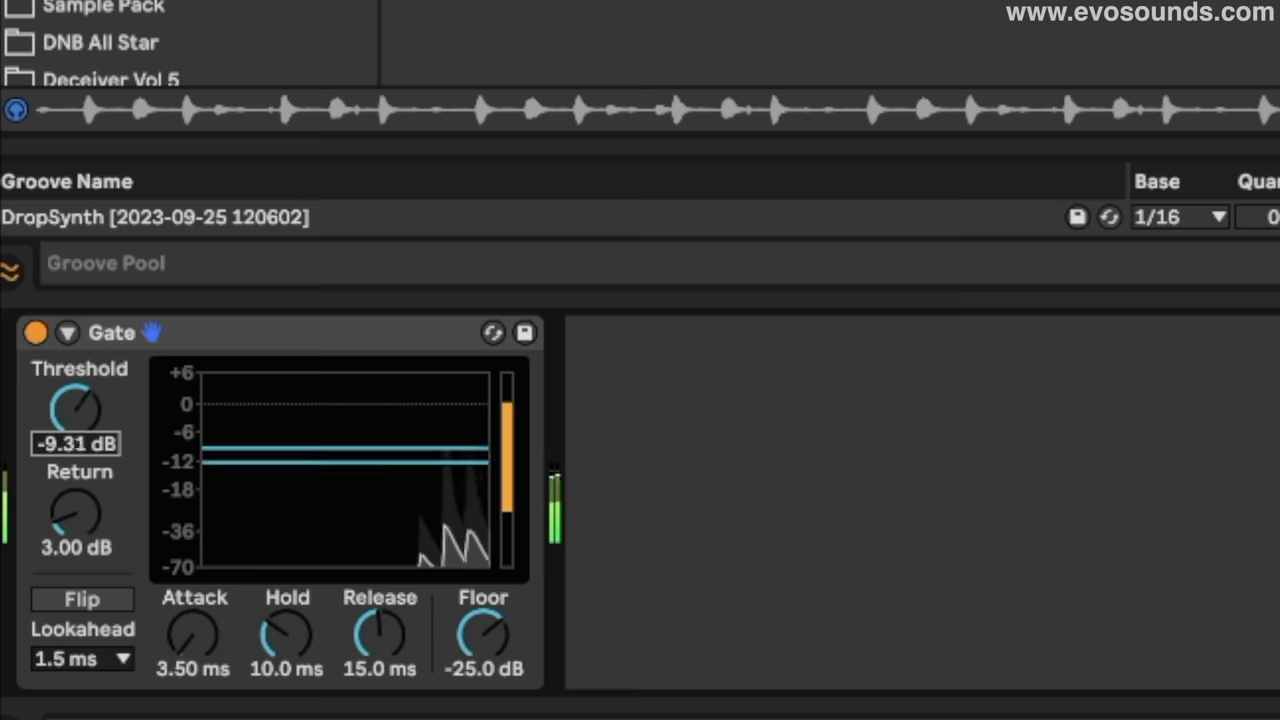
drag(75, 410, 75, 445)
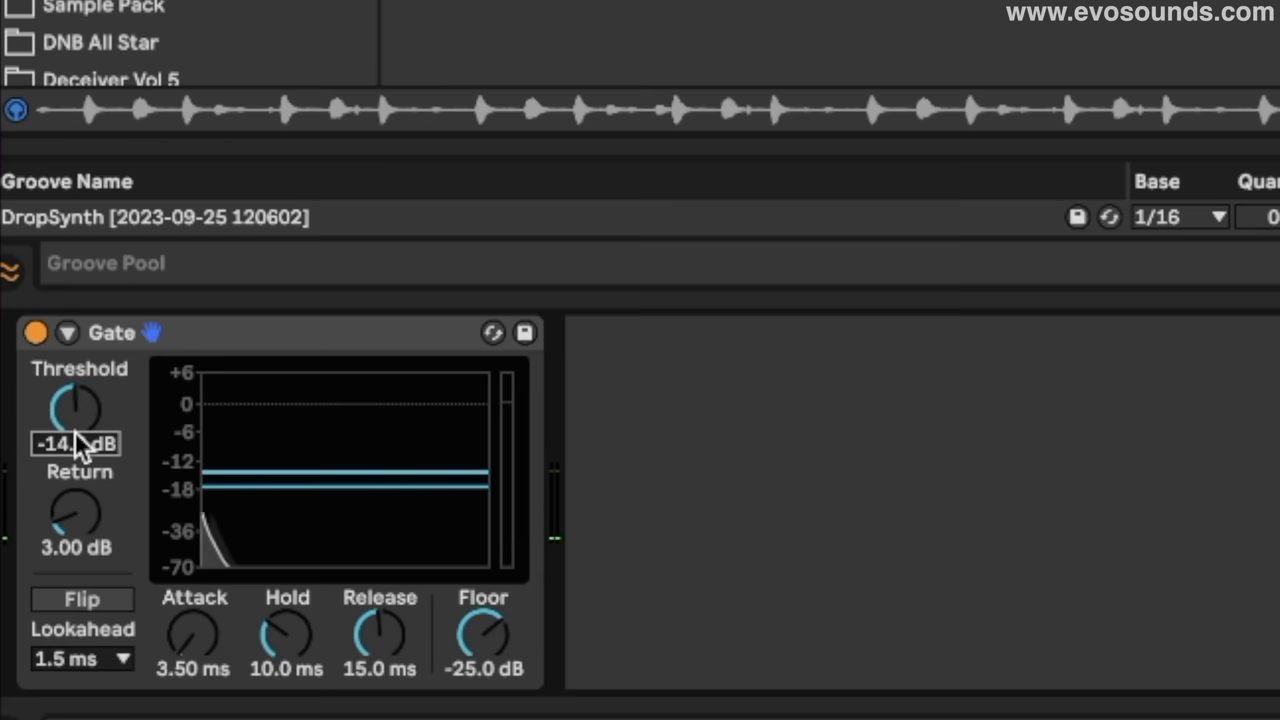
drag(78, 410, 70, 430)
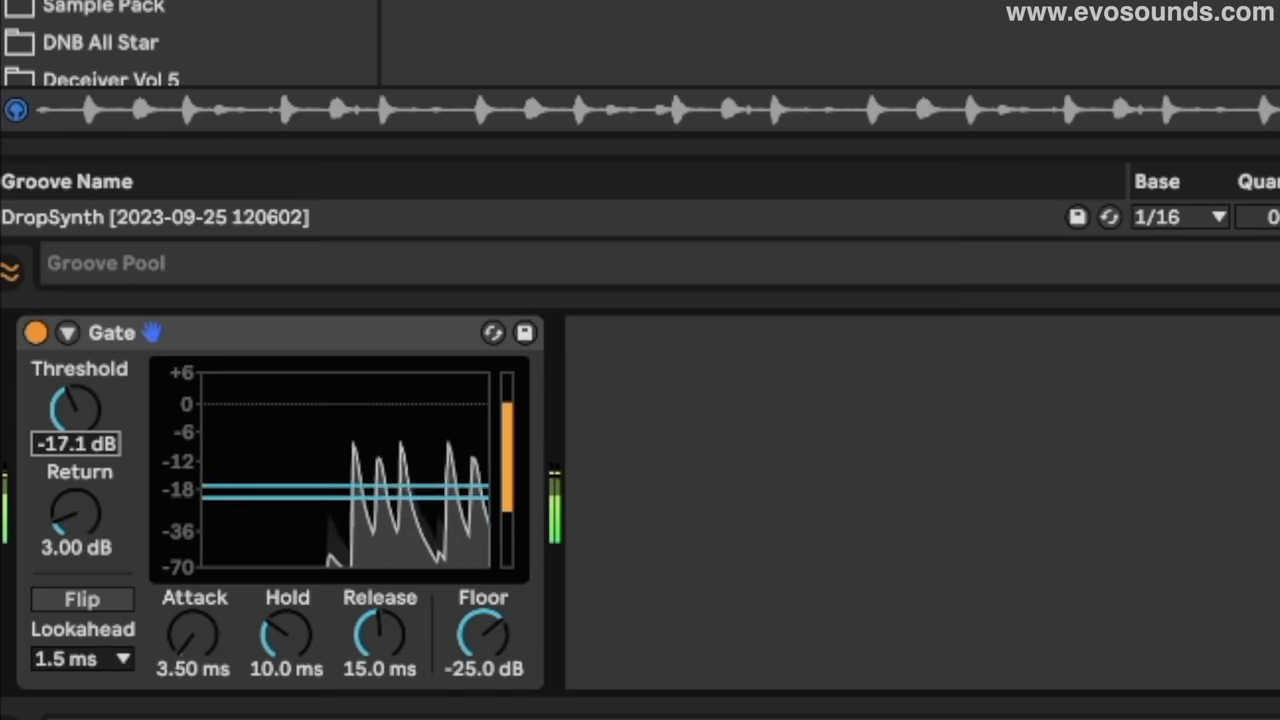
drag(77, 408, 80, 455)
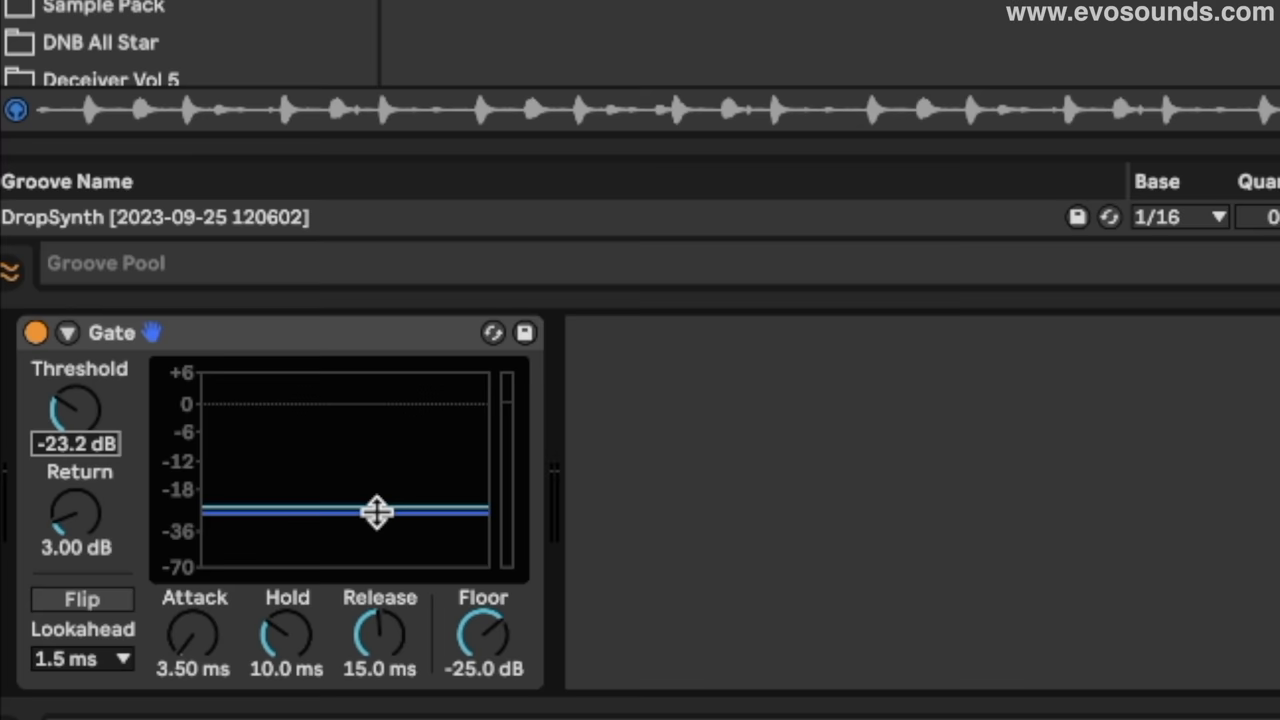
drag(379, 631, 379, 600)
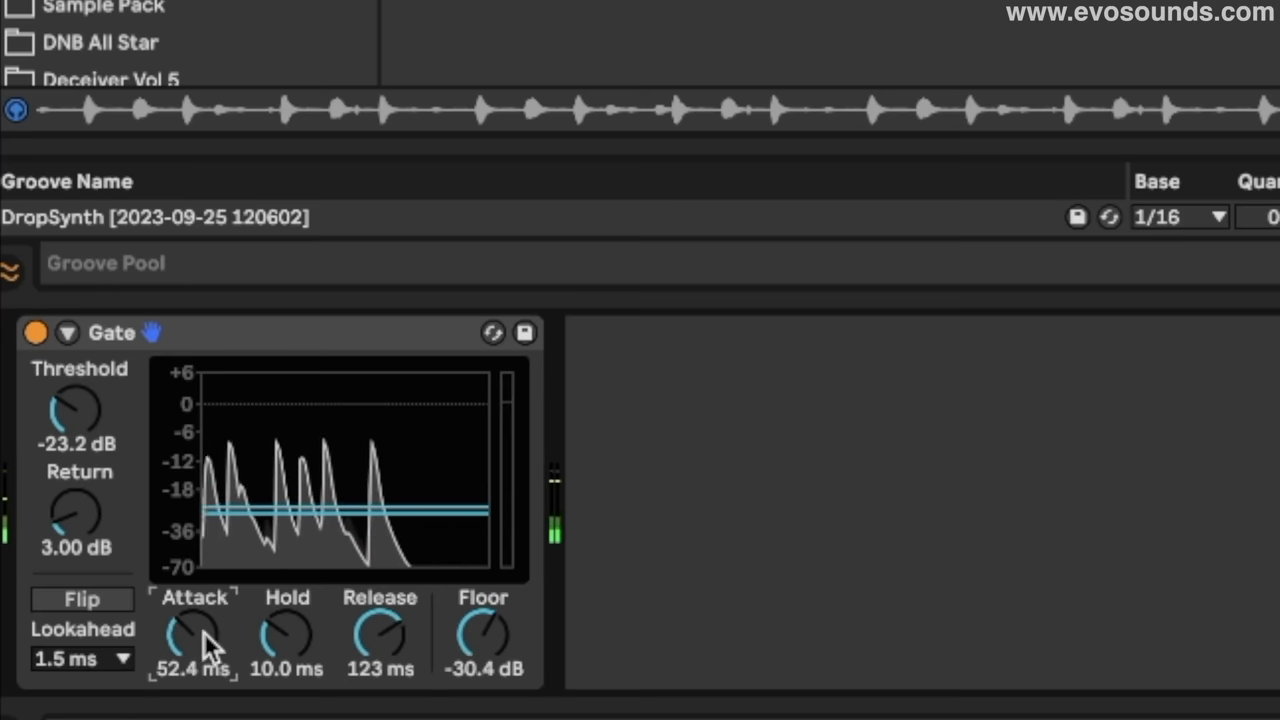
Step: Raise the Gate attack to about 60.7 ms and drop threshold to -28.0 dB
drag(193, 635, 193, 620)
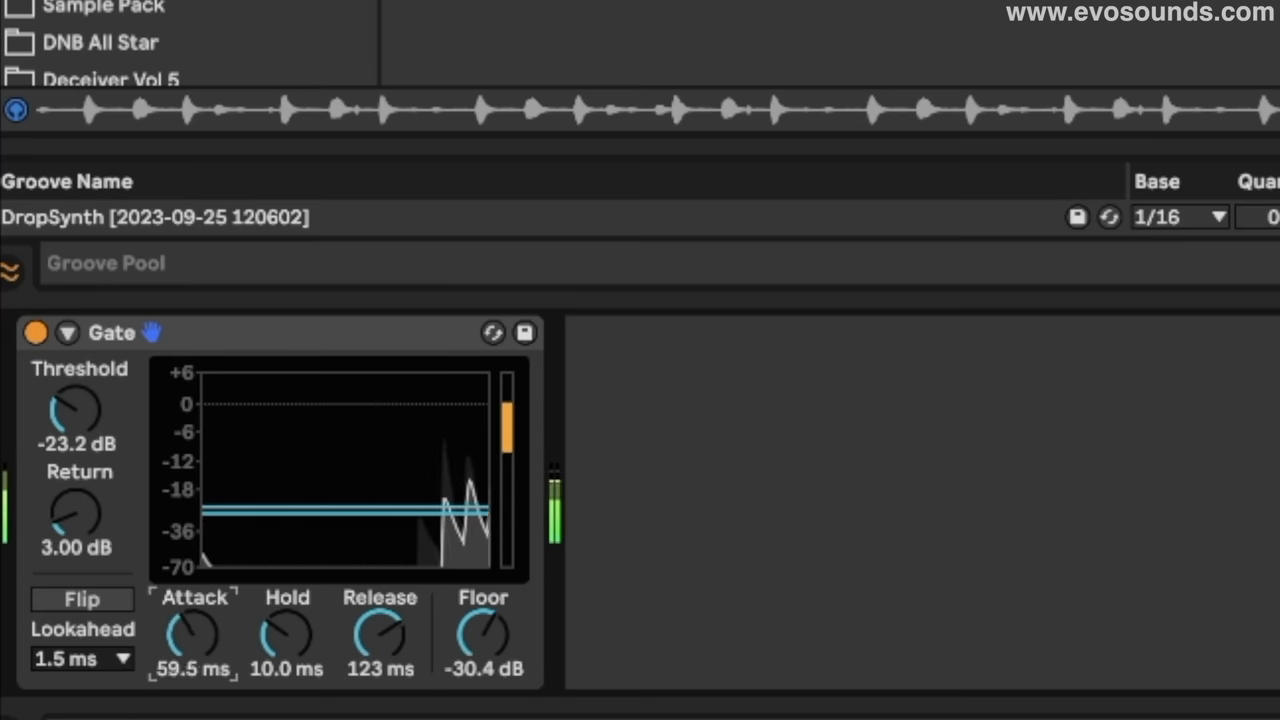
drag(75, 410, 75, 420)
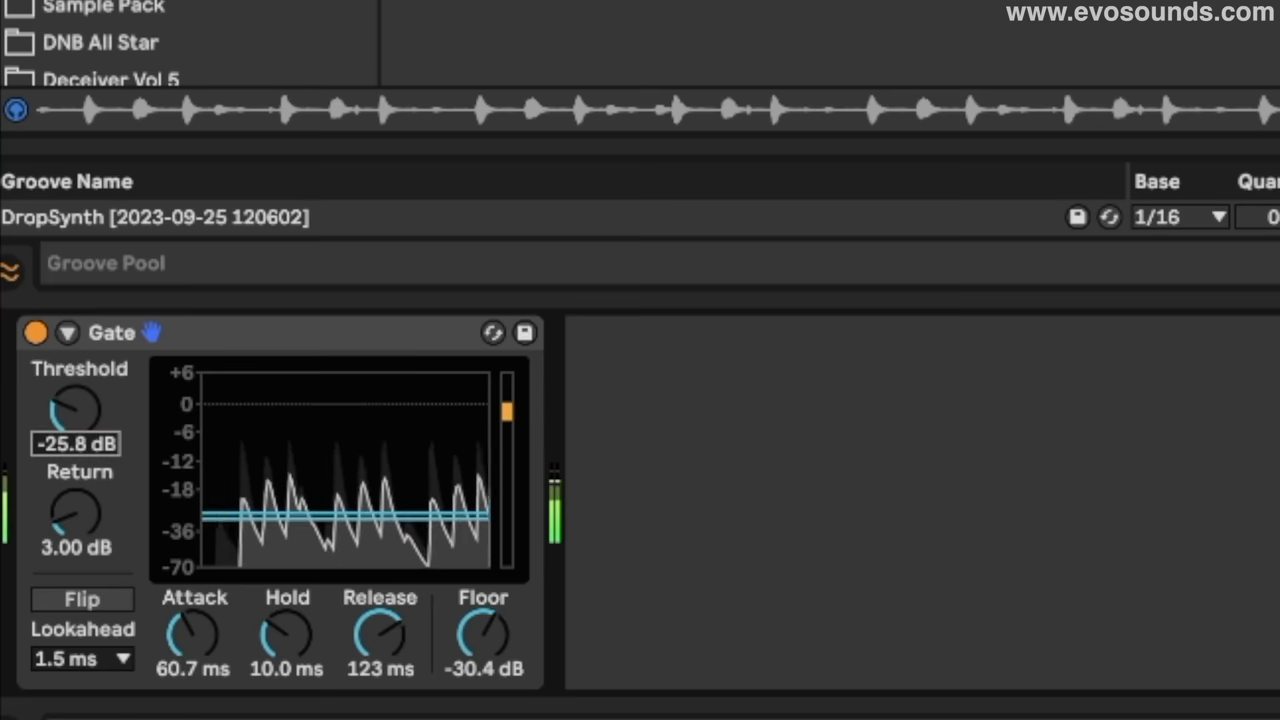
drag(76, 410, 76, 420)
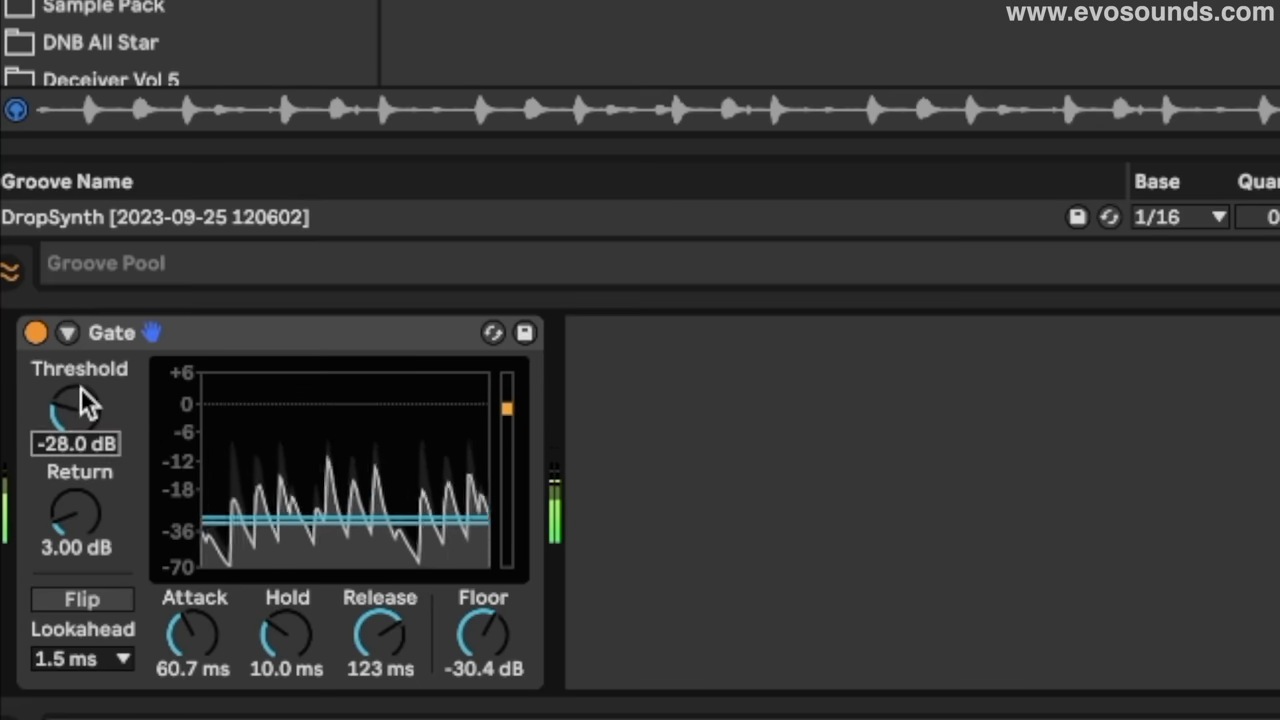